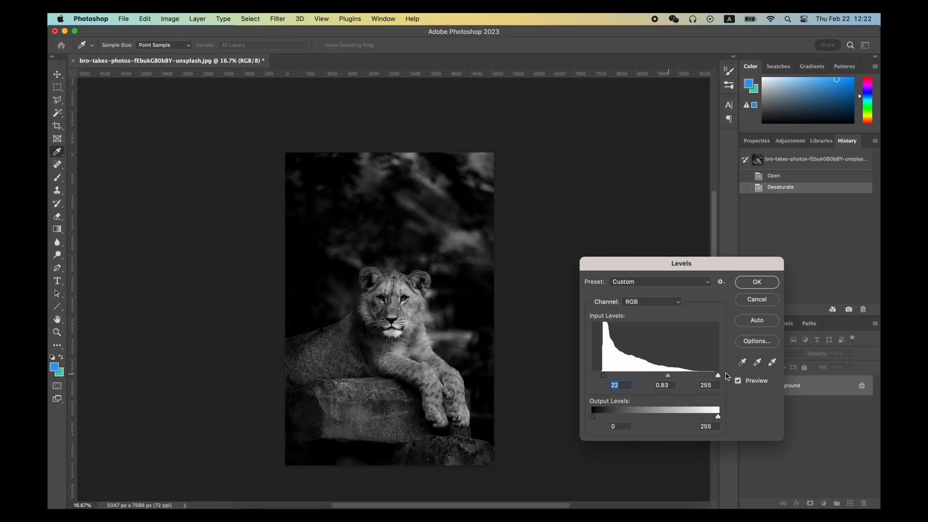
# - Confirm the Levels adjustment with black input 22 and midtone 0.83
pyautogui.click(756, 281)
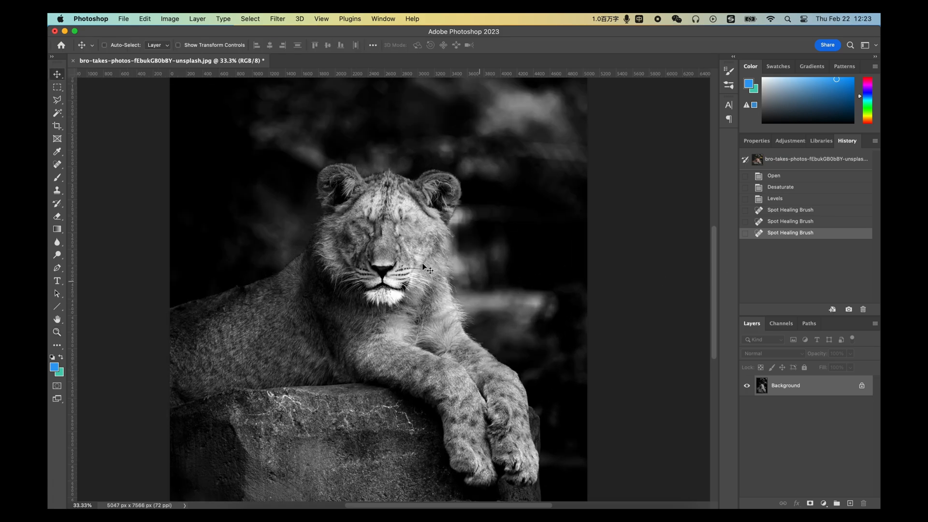
# - Select the Spot Healing Brush tool to paint out the lion's eyes
pyautogui.click(57, 202)
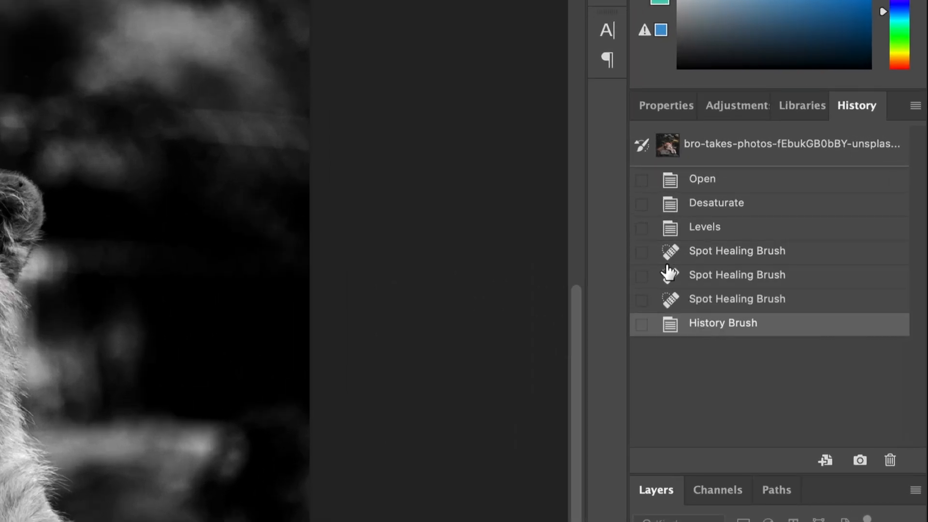
pyautogui.moveTo(642, 145)
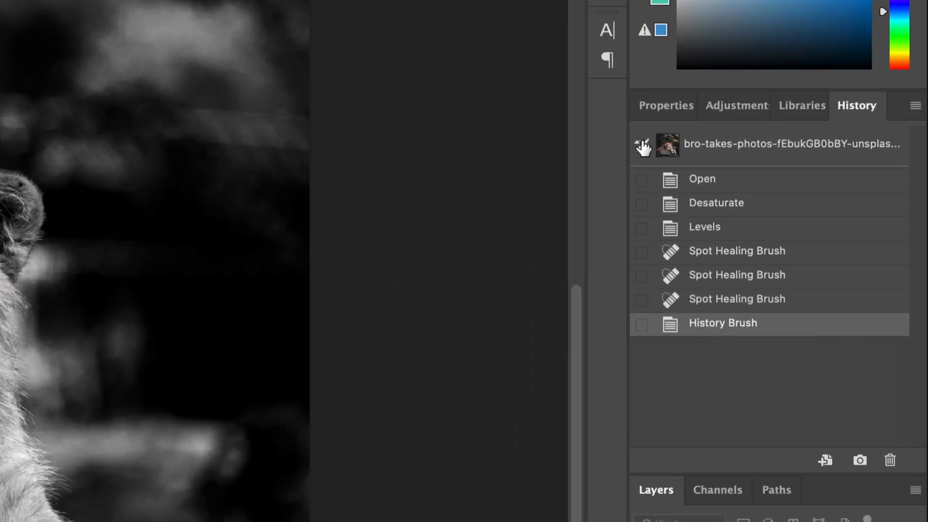